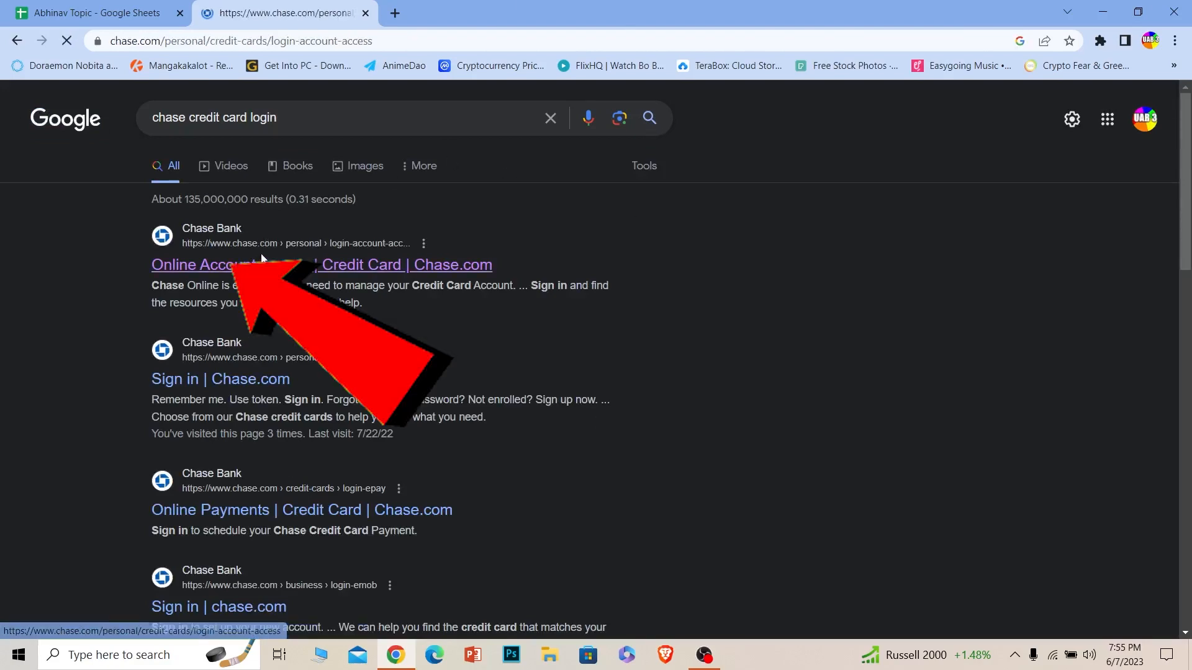
- Open the 'Online Account Access | Credit Card | Chase.com' result from Google Search
left_click(235, 265)
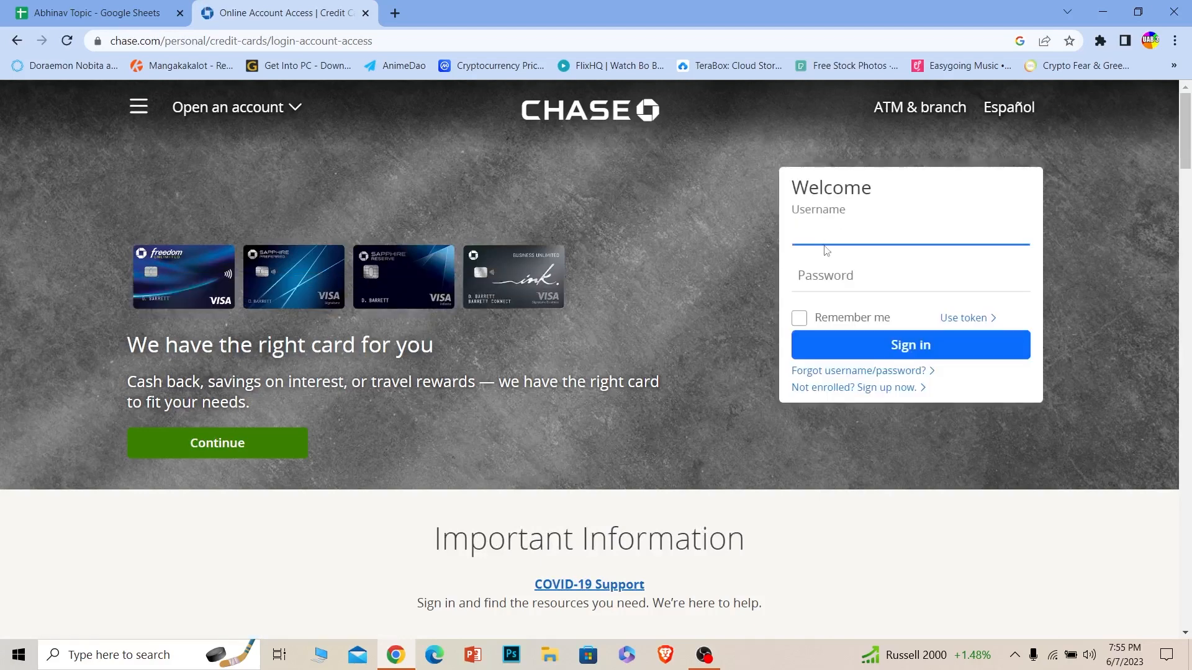
- Enter 'werte' as the username and fill in the password on the Chase sign-in form
type("werte")
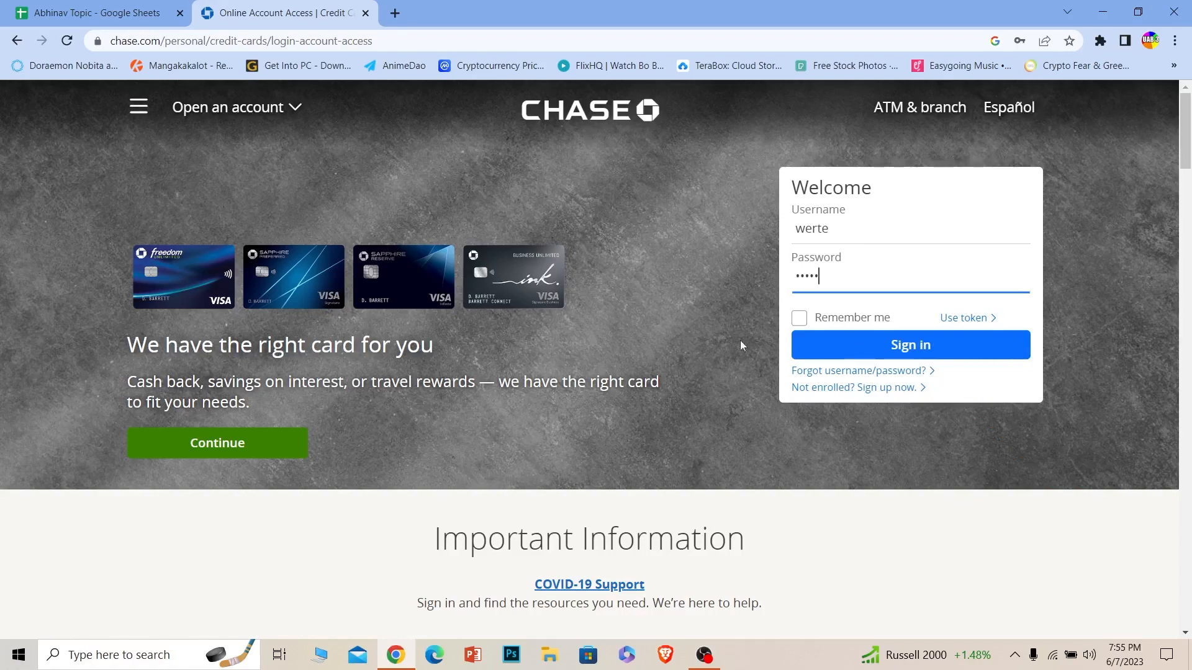
mouse_move(689, 364)
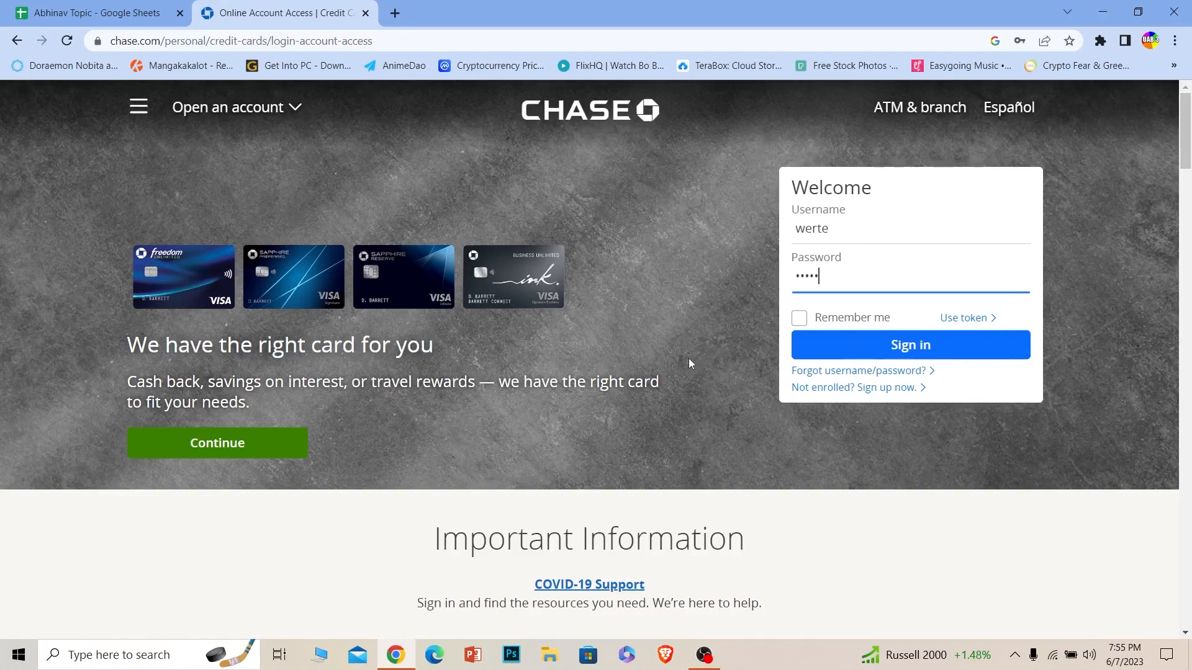
mouse_move(686, 368)
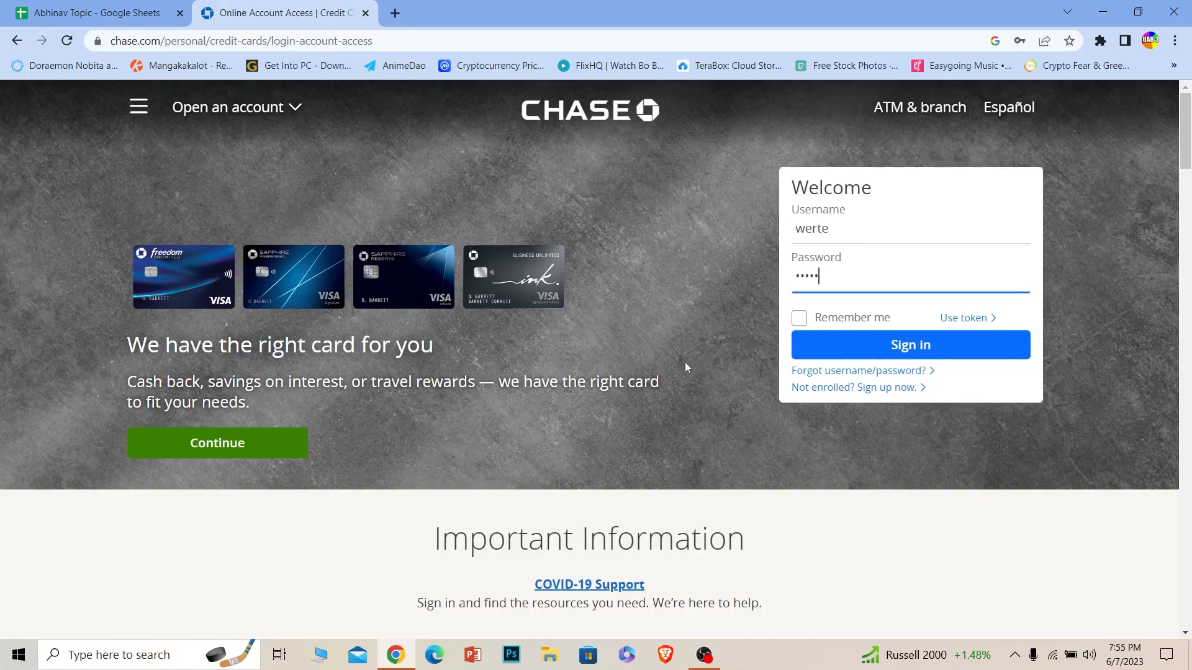
mouse_move(675, 370)
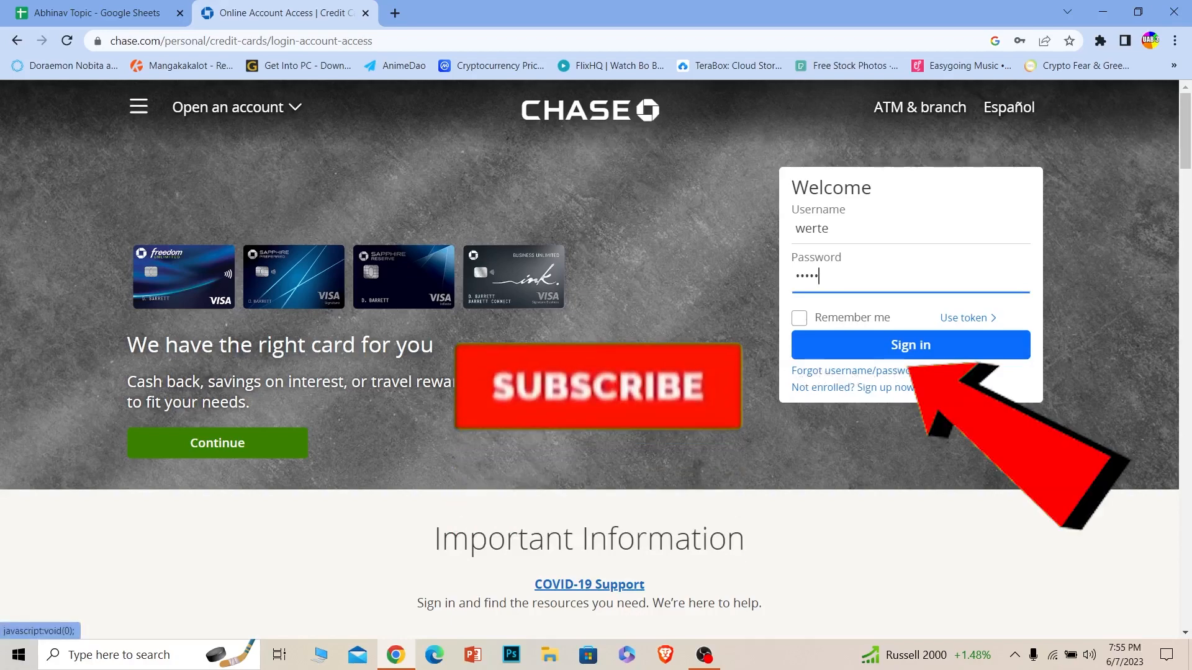
left_click(598, 385)
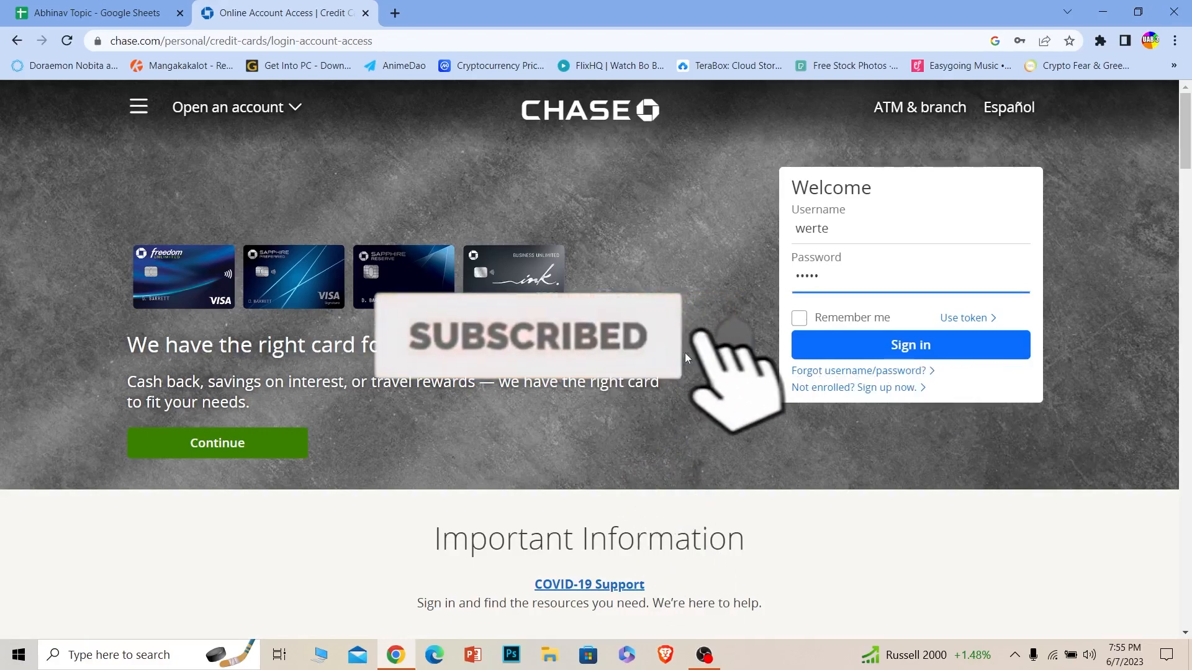